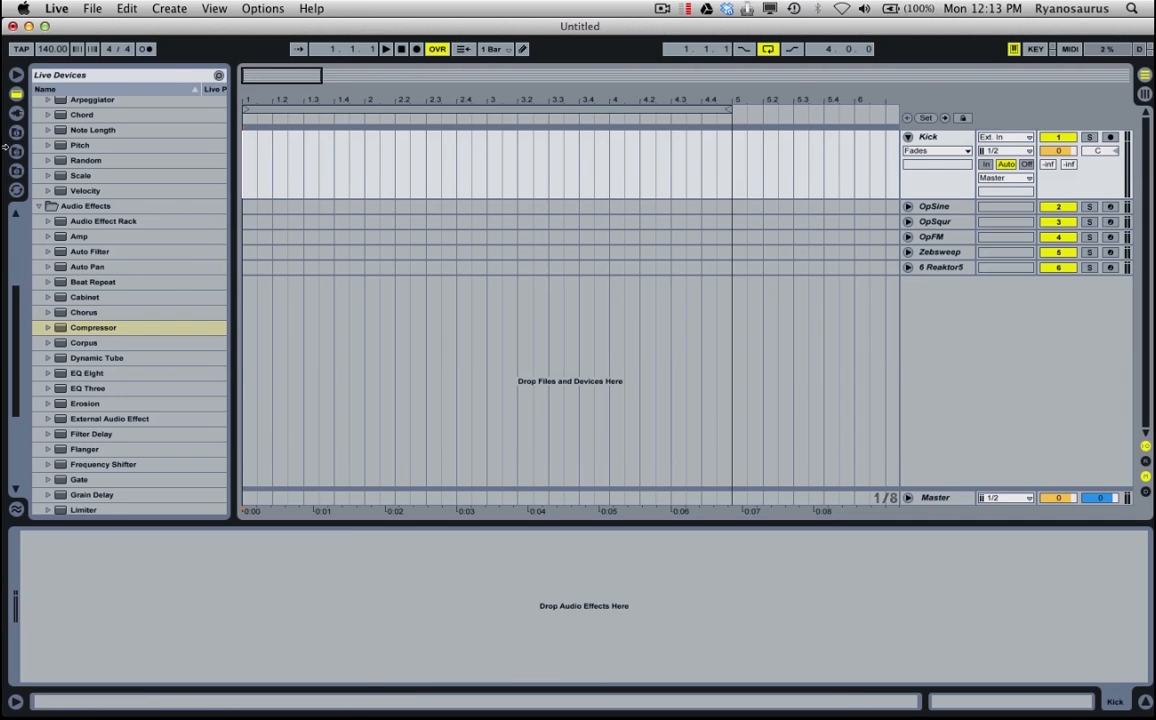
Reveal the kick drum sample folders in the browser
{"action": "left_click", "coordinate": [114, 288]}
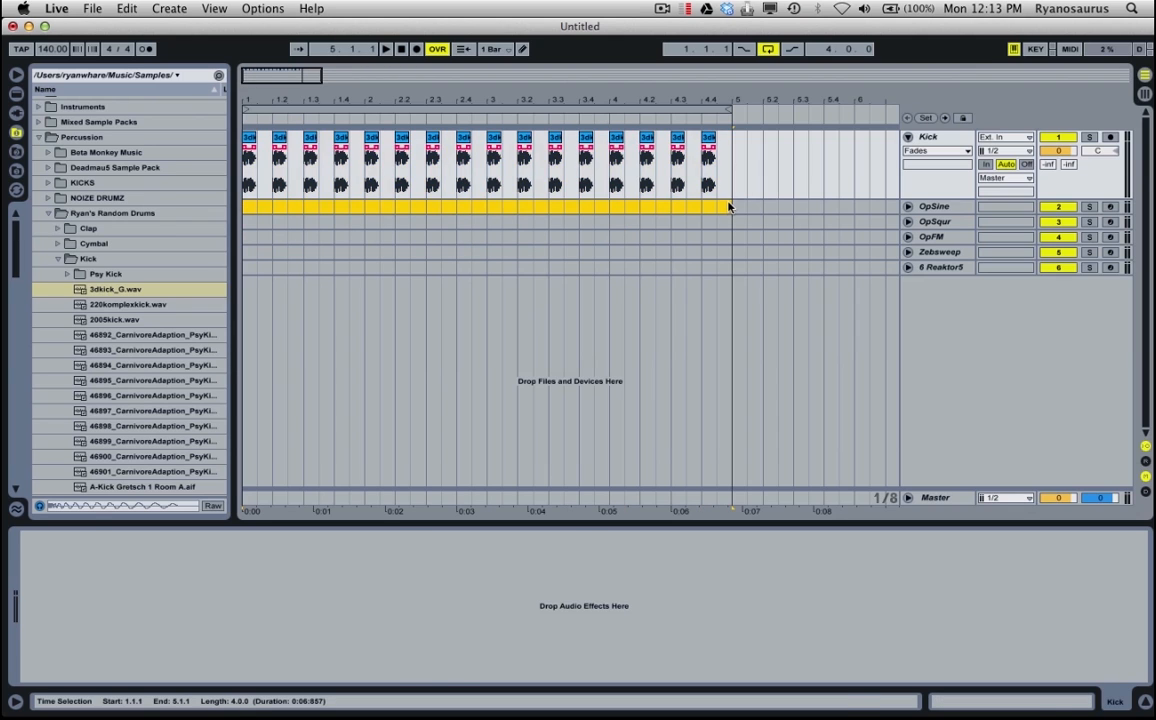
Create a MIDI clip on the OpSine track and draw a bass note in its piano roll
{"action": "left_click", "coordinate": [934, 206]}
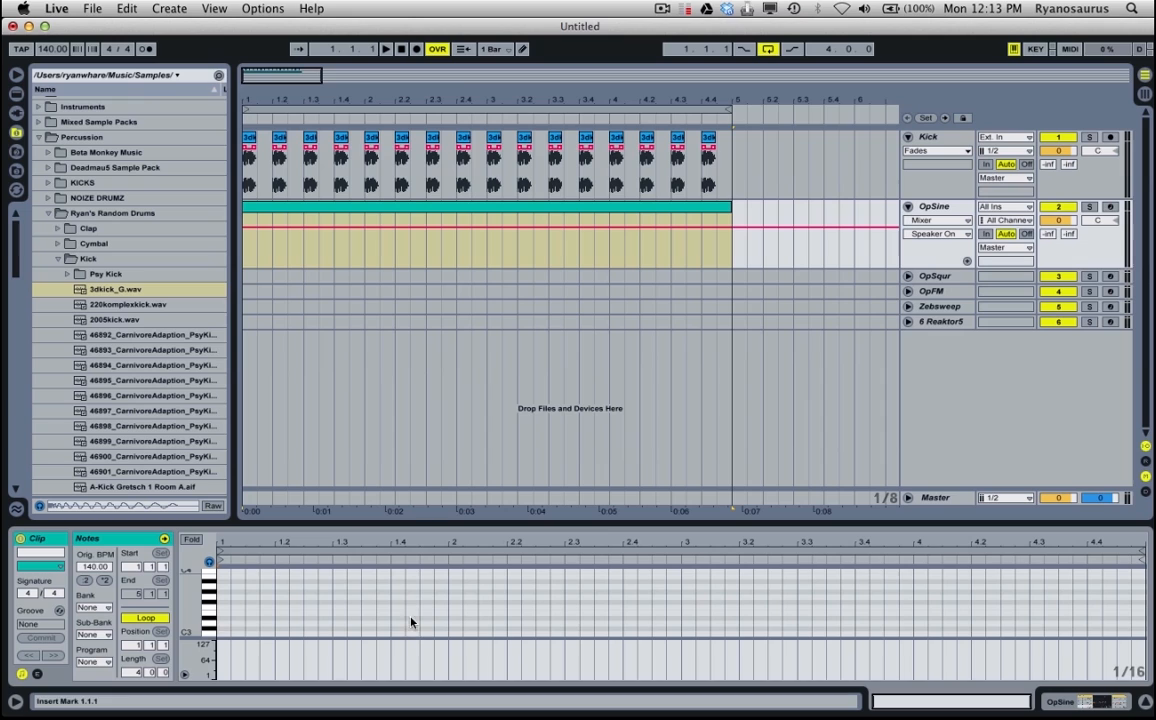
{"action": "left_click", "coordinate": [238, 620]}
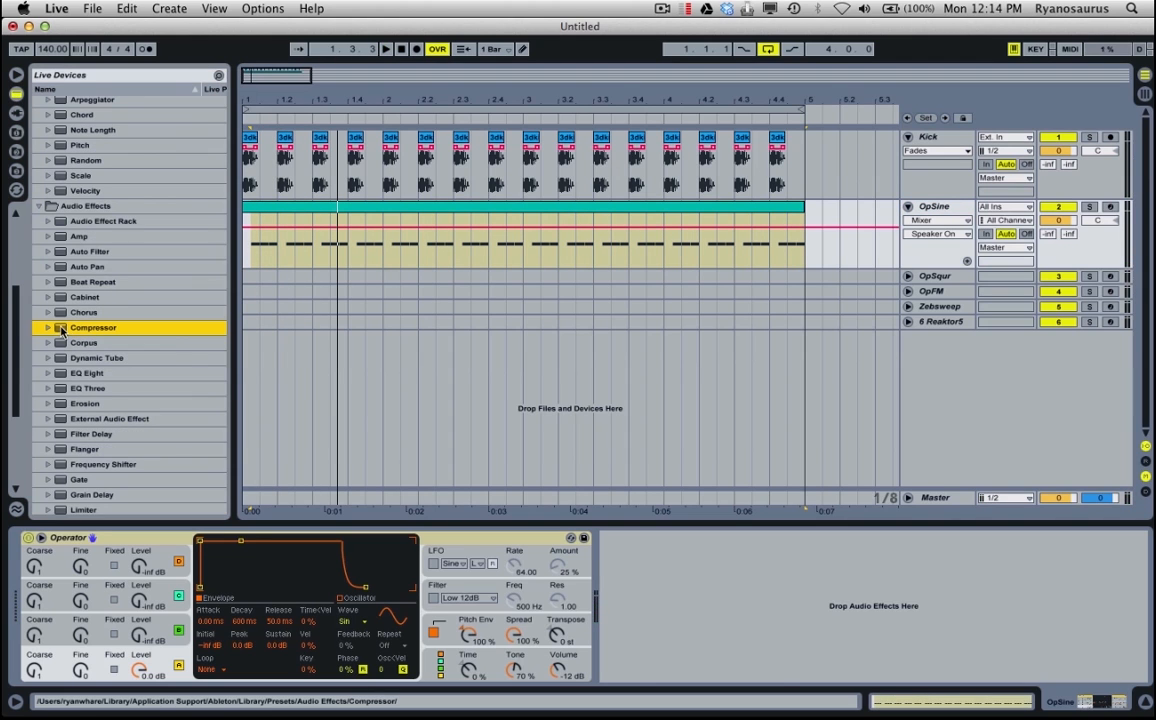
Load a Compressor after Operator on the OpSine bass channel
{"action": "double_click", "coordinate": [92, 328]}
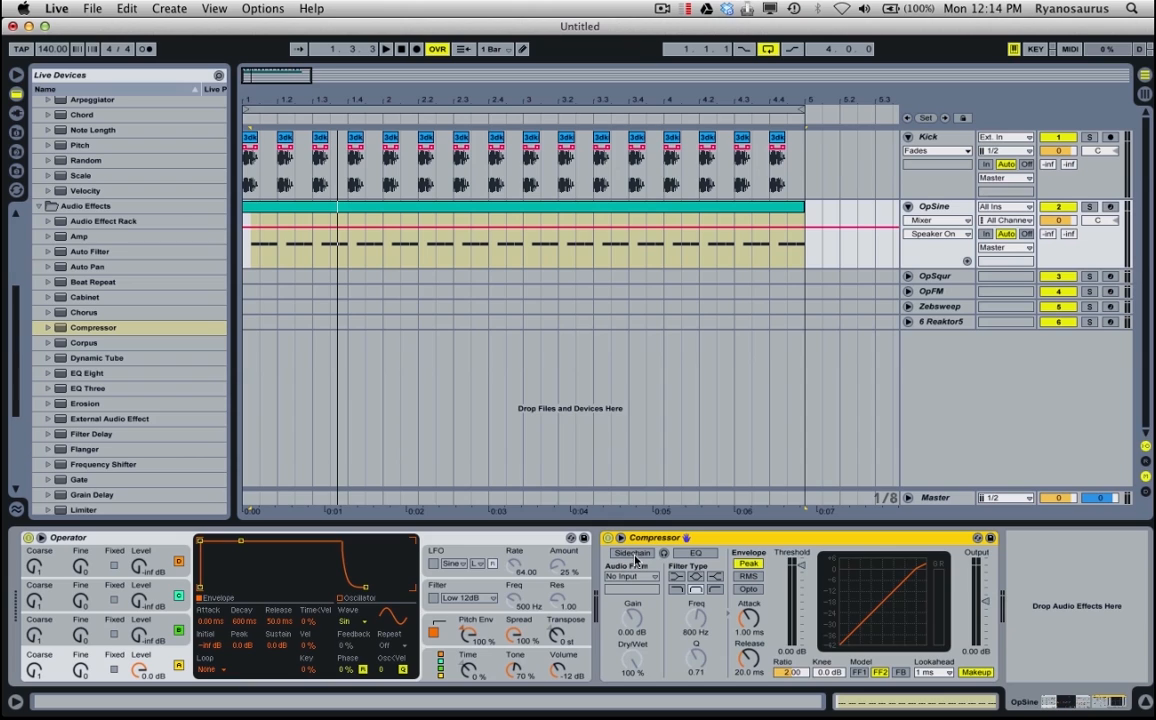
Enable the Compressor's sidechain with the Kick track as its audio source
{"action": "left_click", "coordinate": [632, 552]}
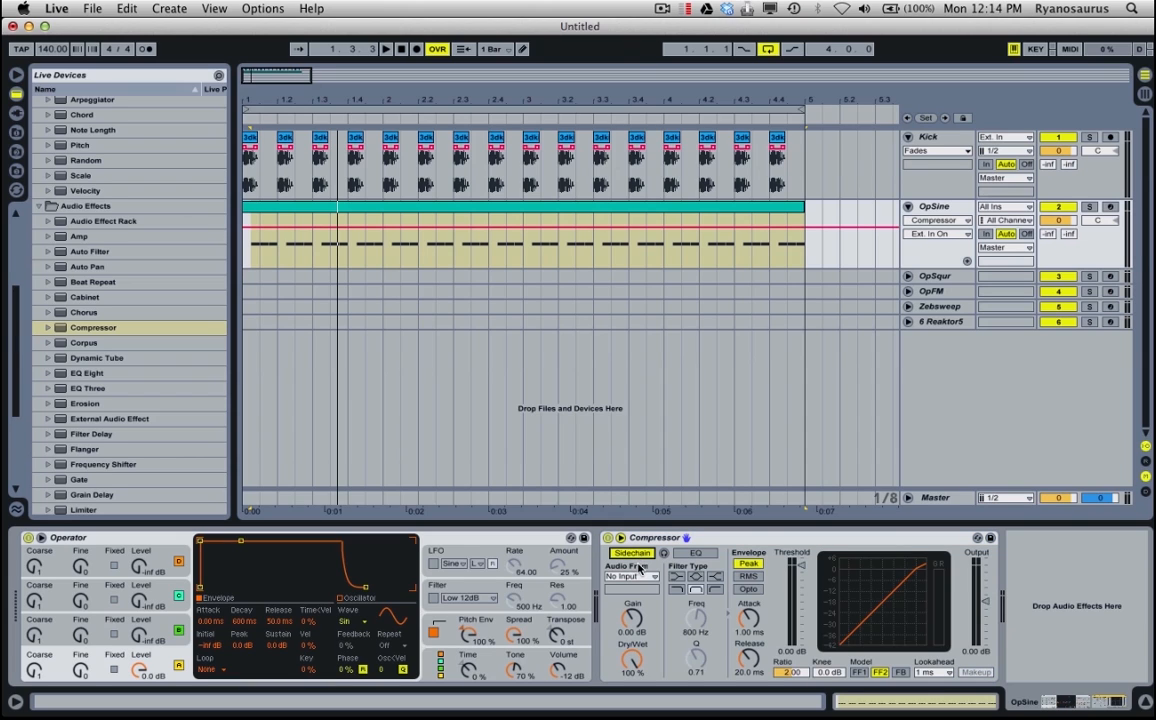
{"action": "left_click", "coordinate": [630, 576]}
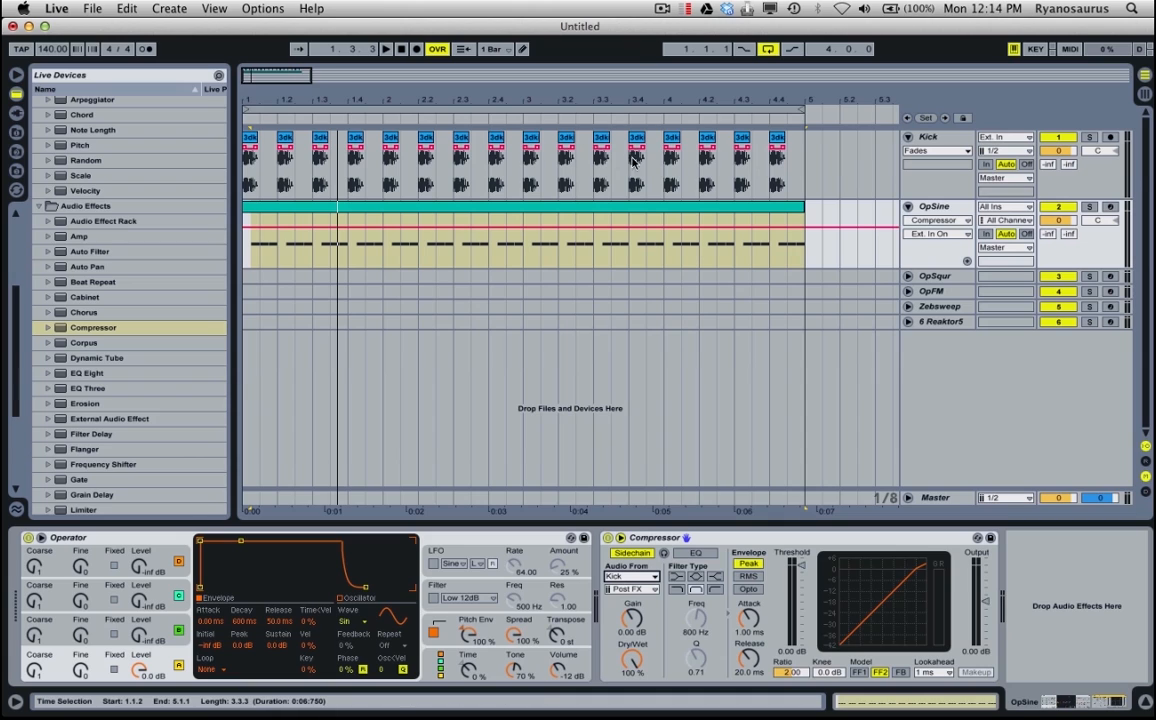
{"action": "mouse_move", "coordinate": [560, 240]}
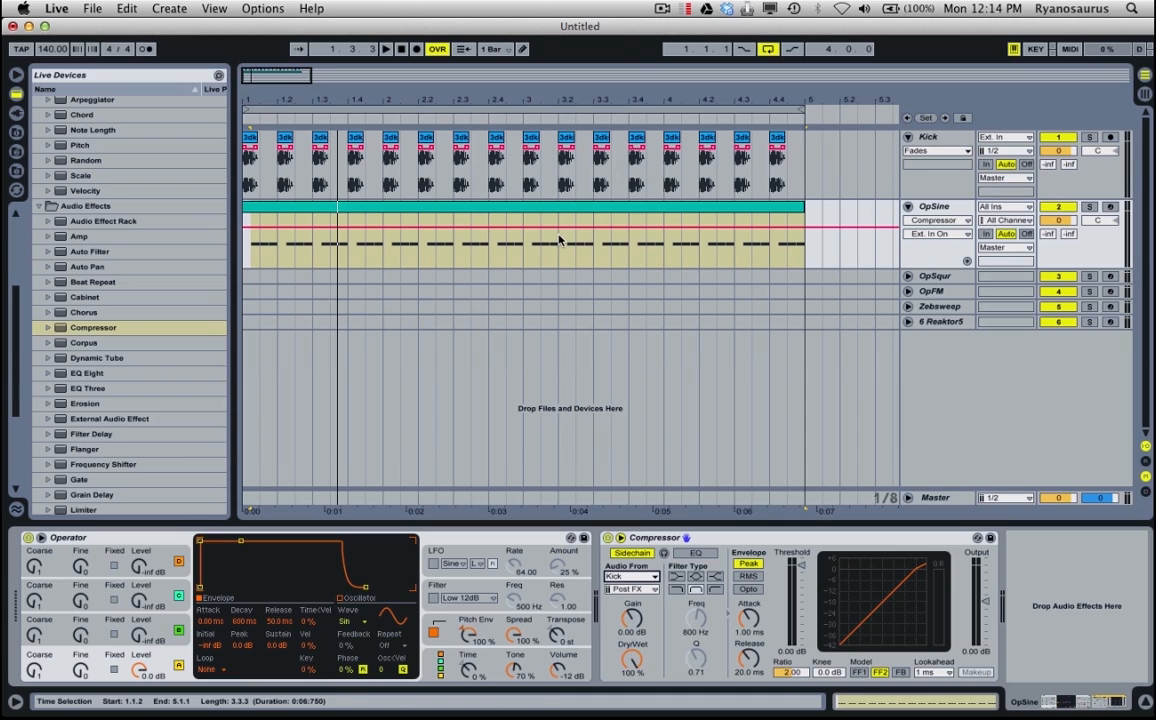
{"action": "mouse_move", "coordinate": [348, 192]}
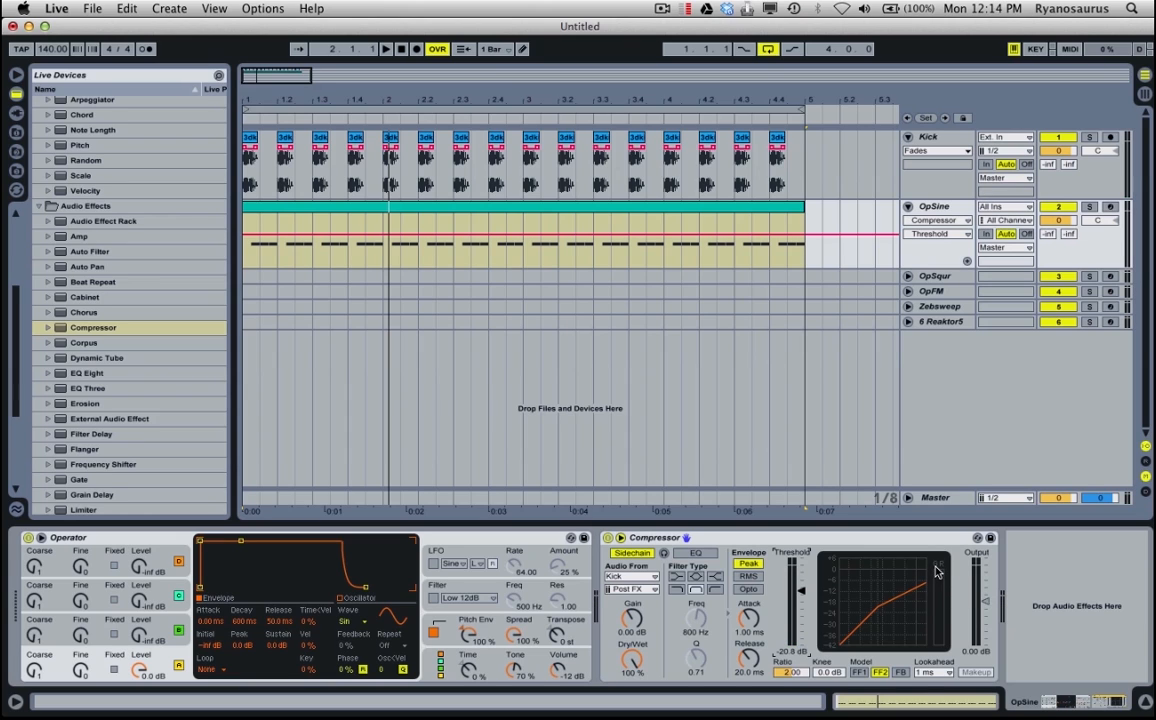
{"action": "mouse_move", "coordinate": [826, 610]}
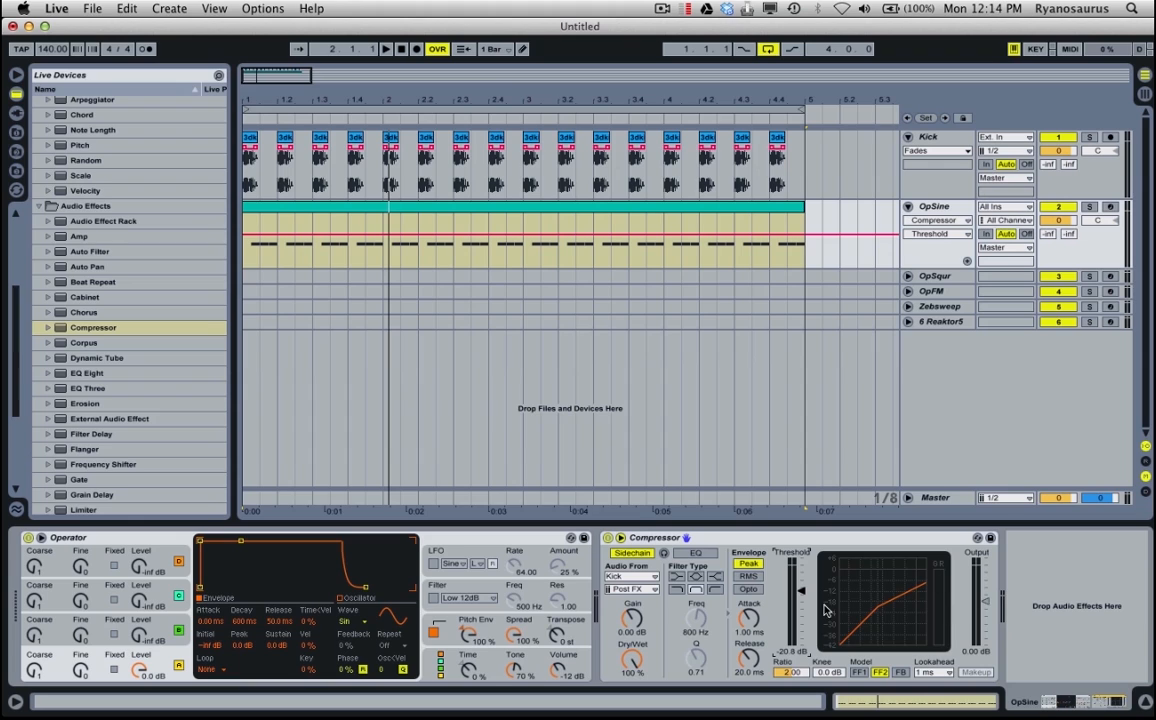
{"action": "mouse_move", "coordinate": [832, 608]}
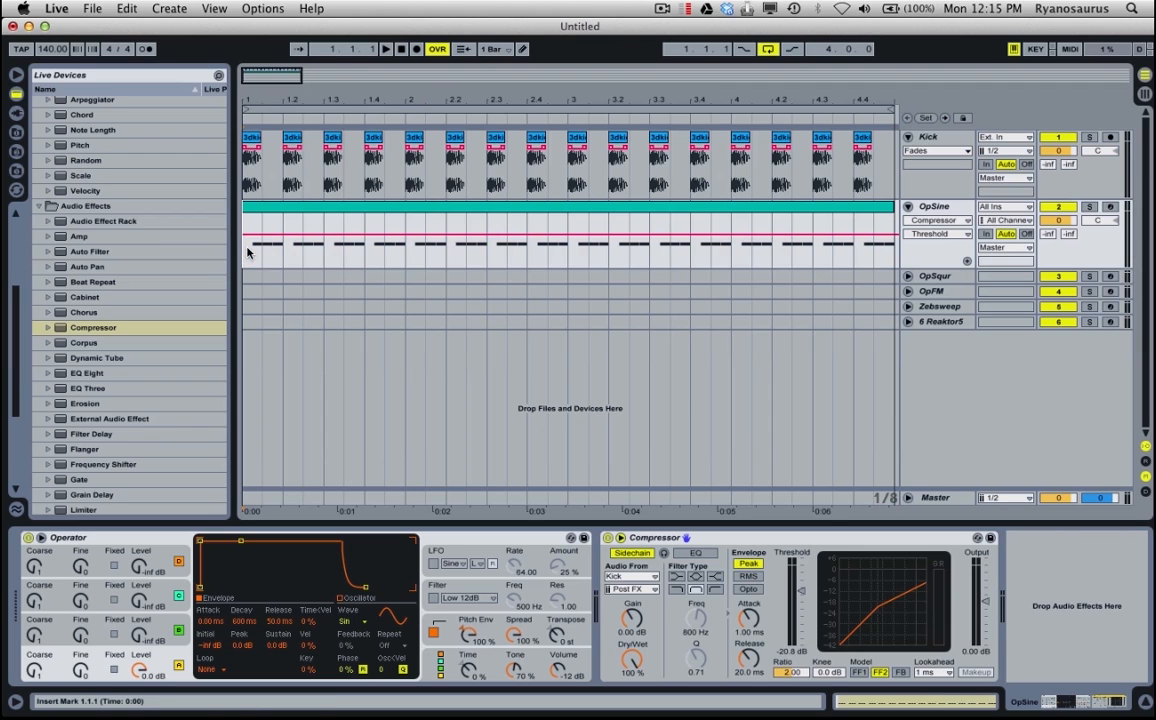
Raise the Compressor's Ratio for heavier kick-driven ducking of the bass
{"action": "left_click", "coordinate": [384, 48]}
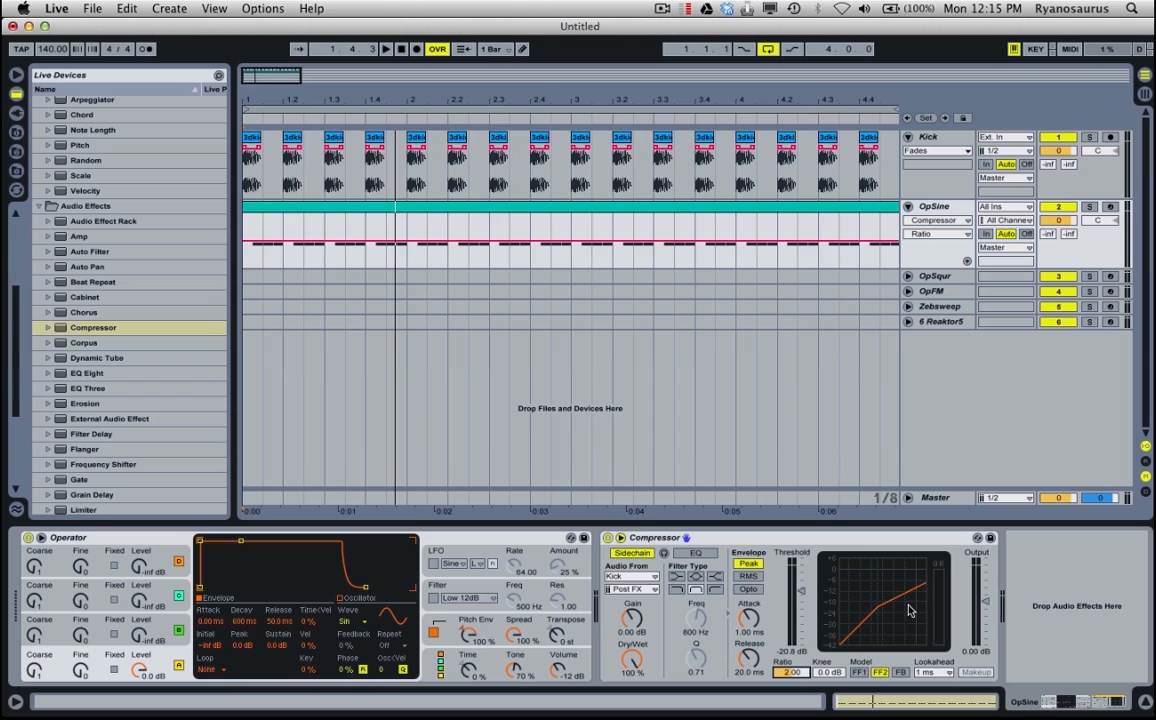
{"action": "mouse_move", "coordinate": [950, 598]}
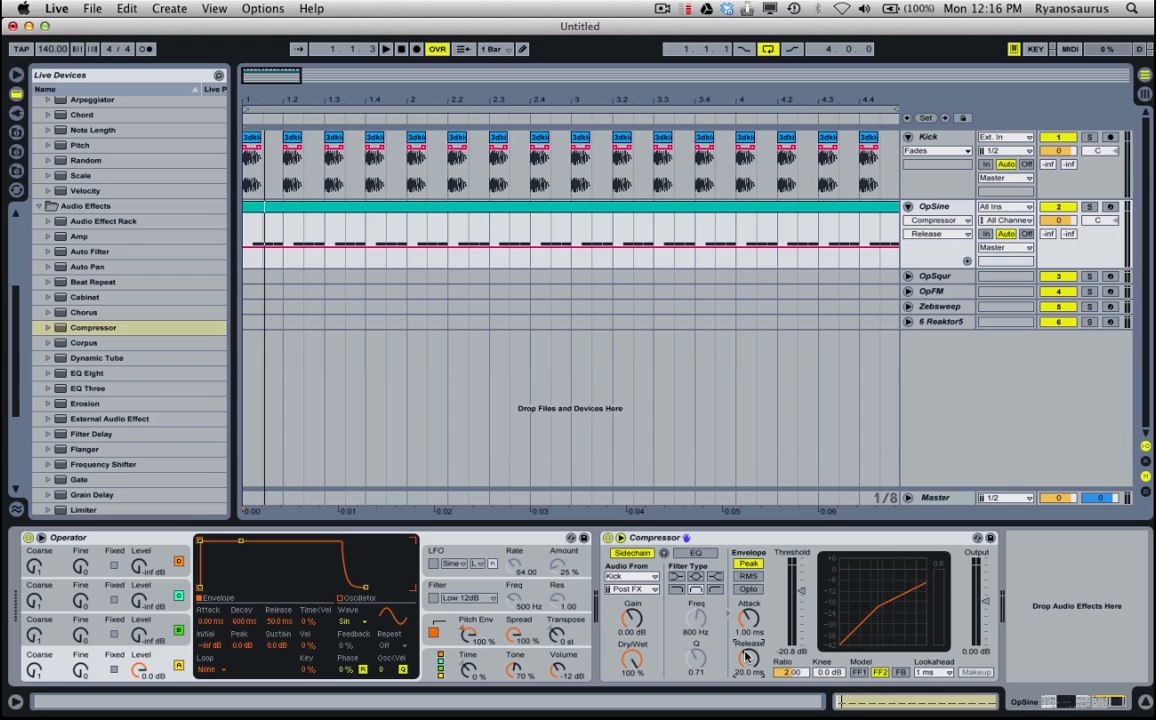
Adjust the Compressor's Release and play the loop to hear the pumping
{"action": "left_click", "coordinate": [384, 48]}
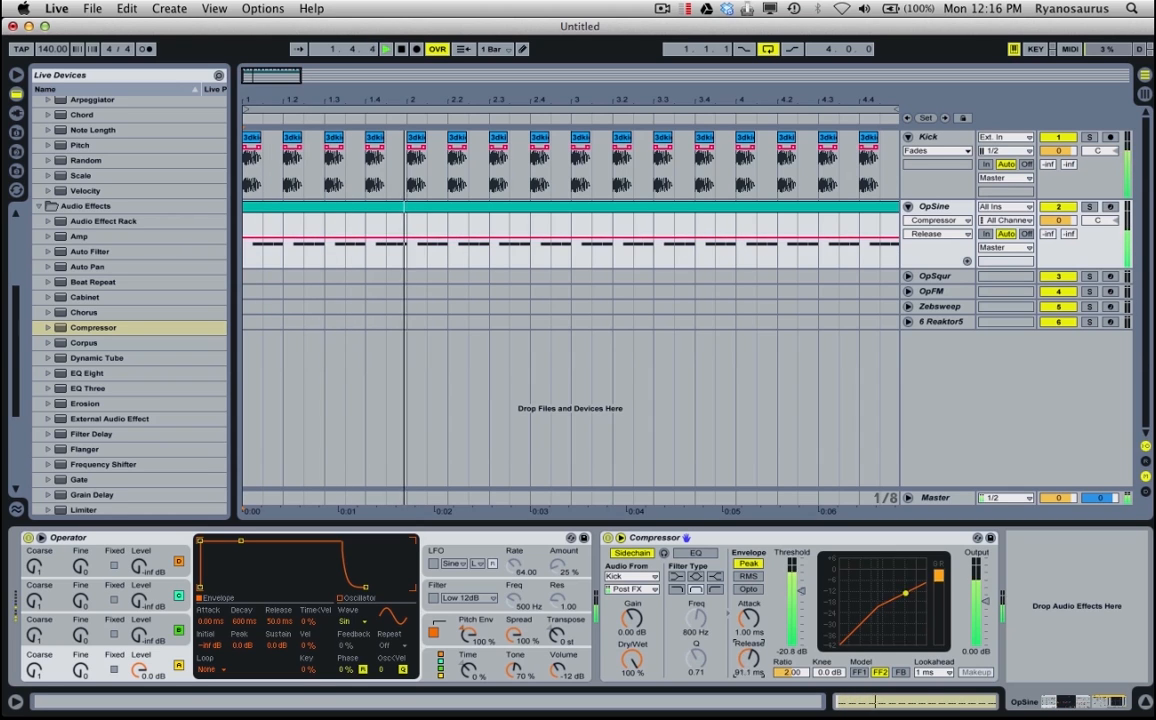
{"action": "left_click", "coordinate": [386, 48]}
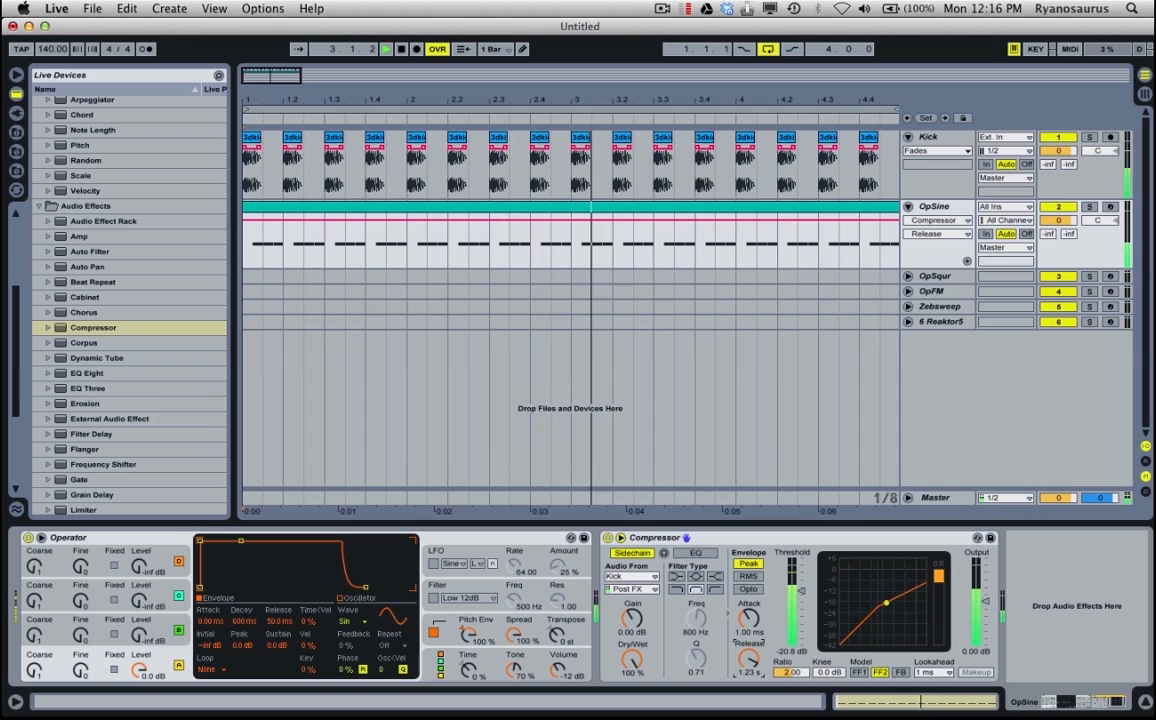